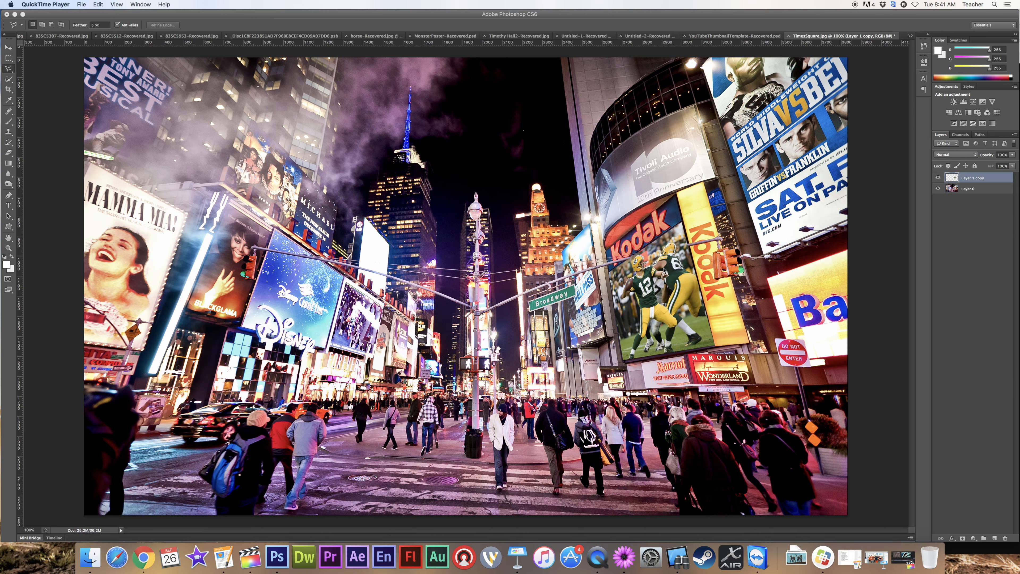
pyautogui.moveTo(664, 270)
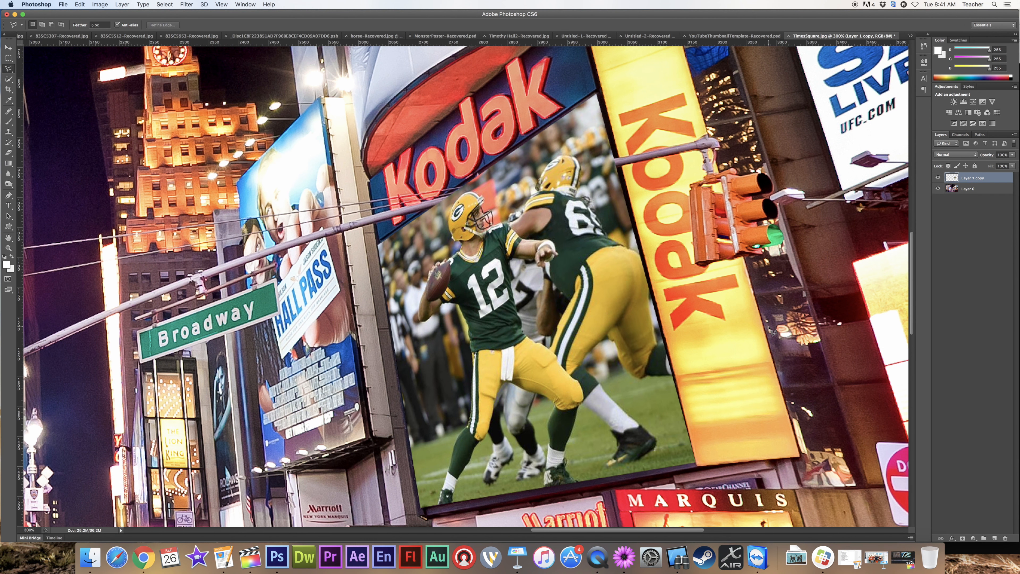
# Toggle the Packers photo's visibility to compare with the original ad, then hide the top copy
pyautogui.click(939, 179)
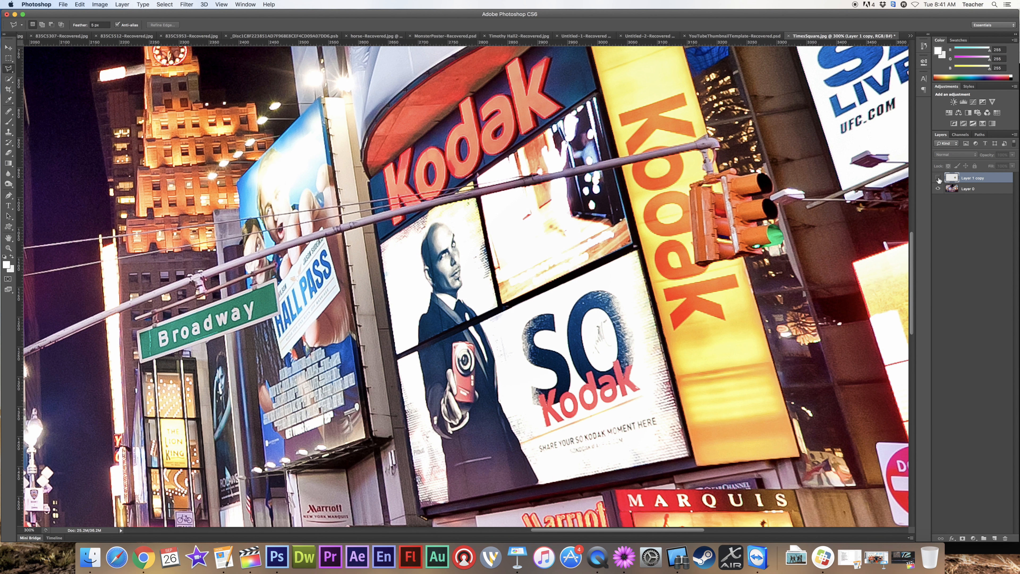
pyautogui.click(938, 179)
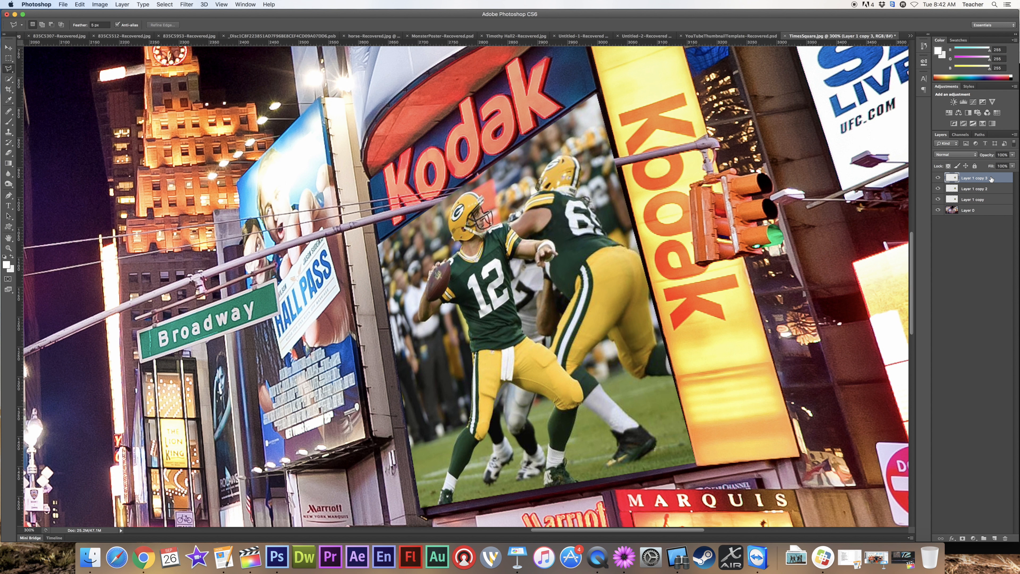
pyautogui.click(938, 177)
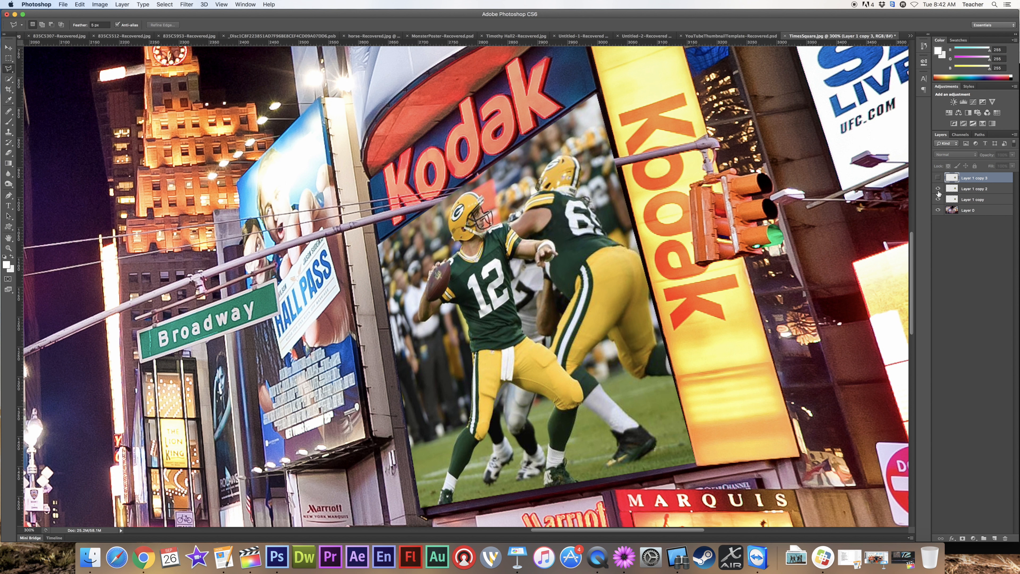
# Hide the second Packers copy and lower the remaining copy's opacity to about 55%
pyautogui.click(974, 199)
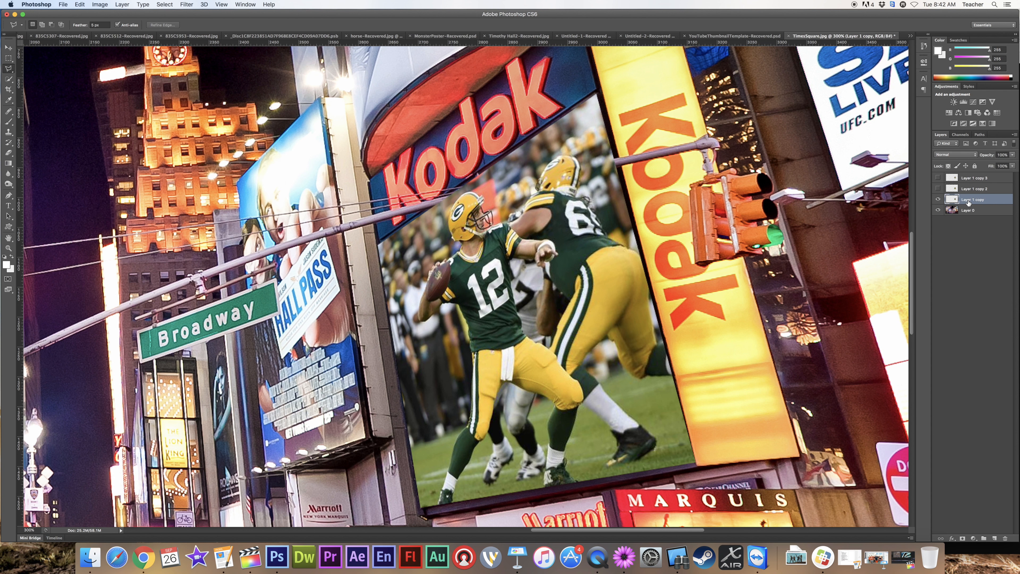
pyautogui.moveTo(550, 220)
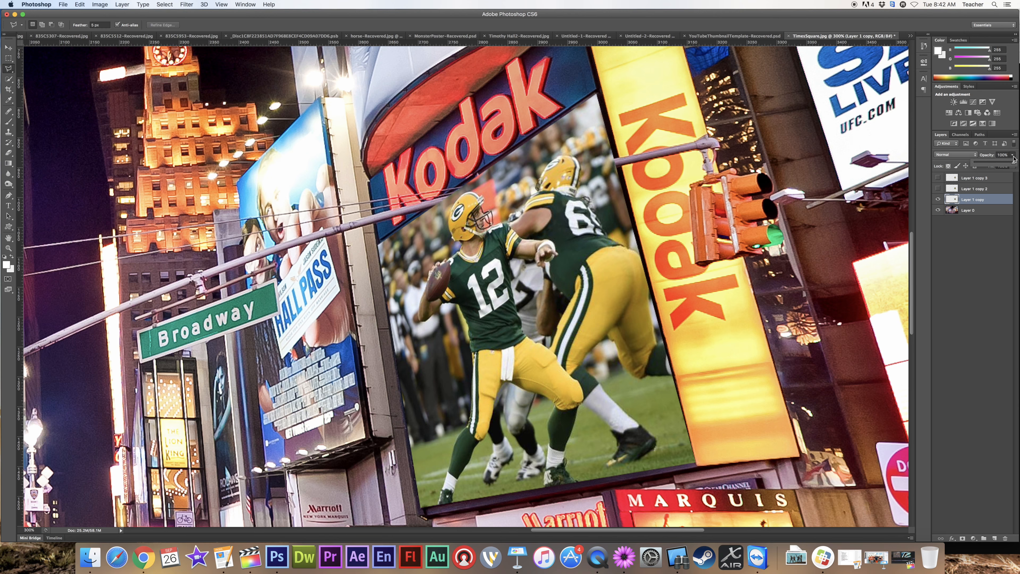
pyautogui.moveTo(1003, 154); pyautogui.dragTo(992, 154)
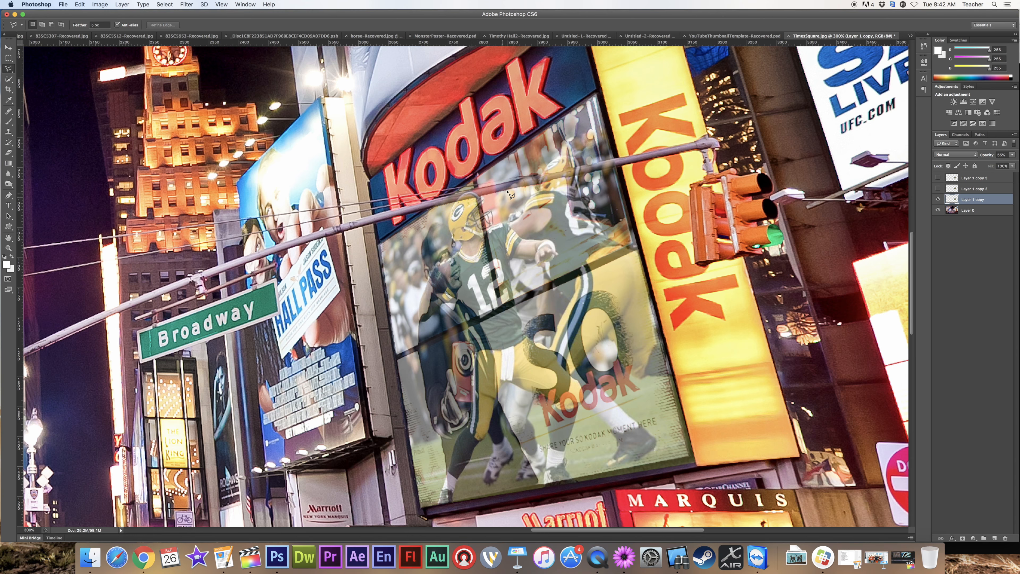
pyautogui.moveTo(552, 187)
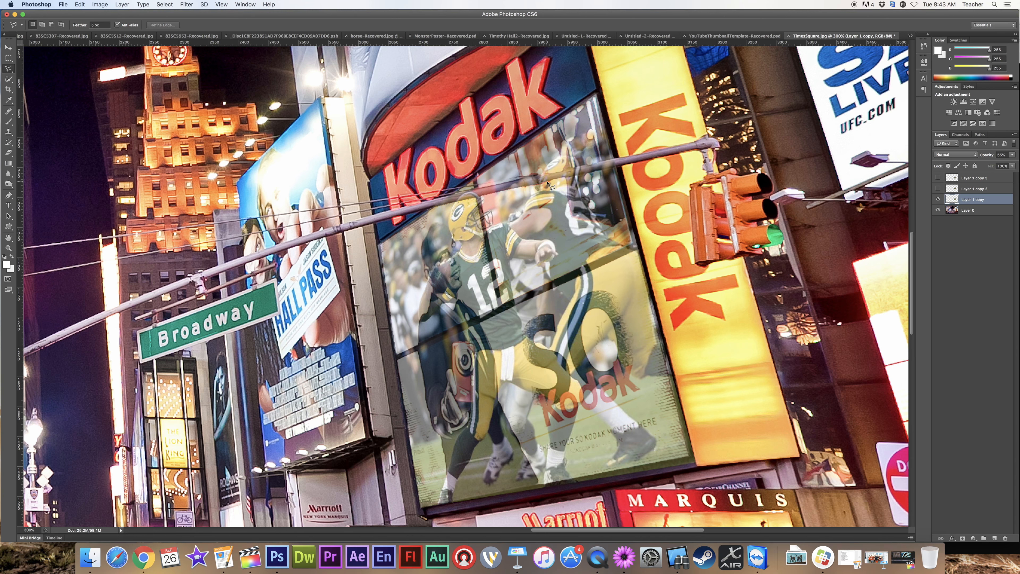
pyautogui.moveTo(592, 177)
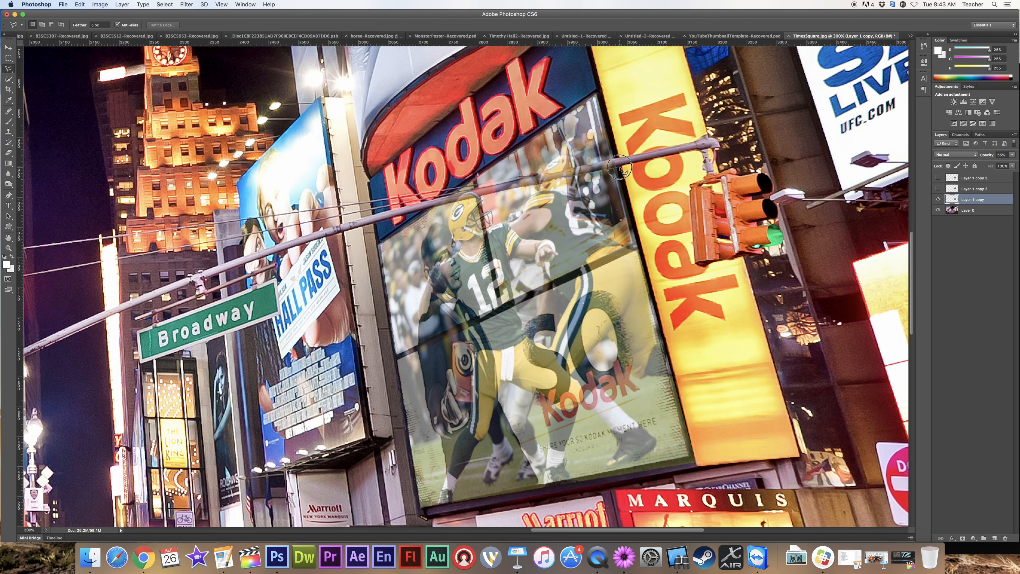
pyautogui.moveTo(589, 168)
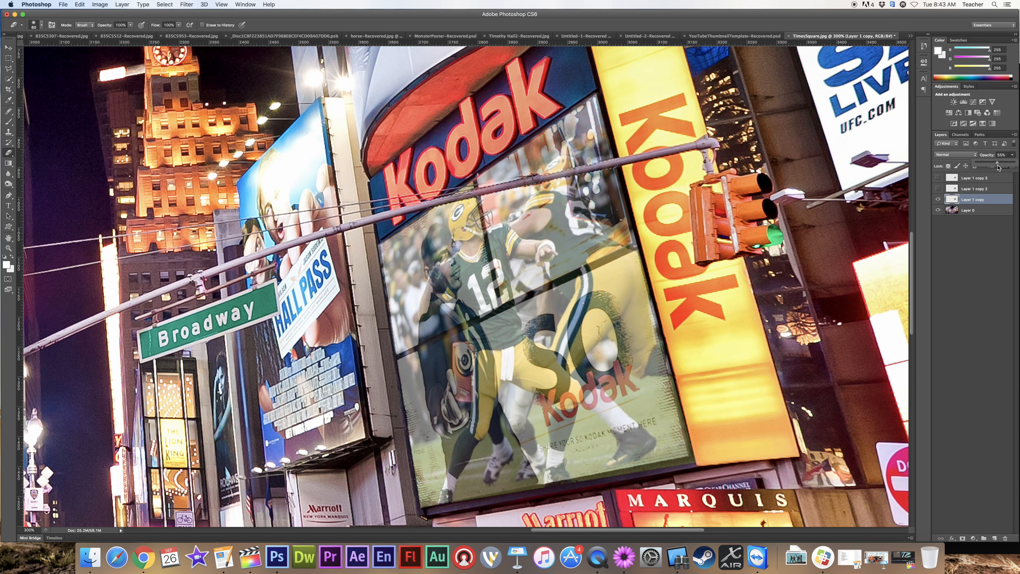
# Restore the Packers photo layer's opacity to 100%
pyautogui.click(1004, 155)
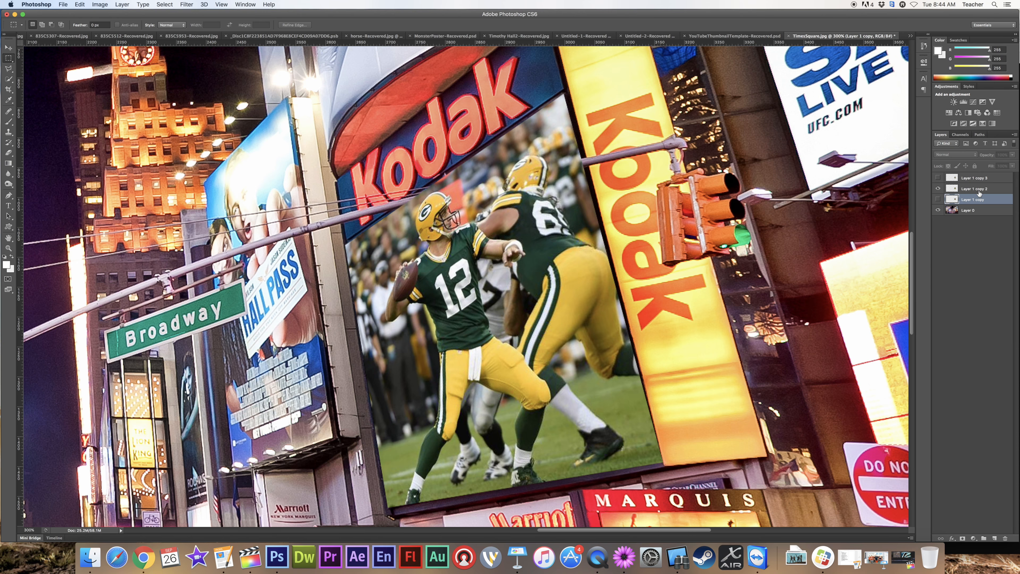
# Set Layer 1 copy 2 to about 54% opacity, then select the Times Square photo Layer 0
pyautogui.click(974, 189)
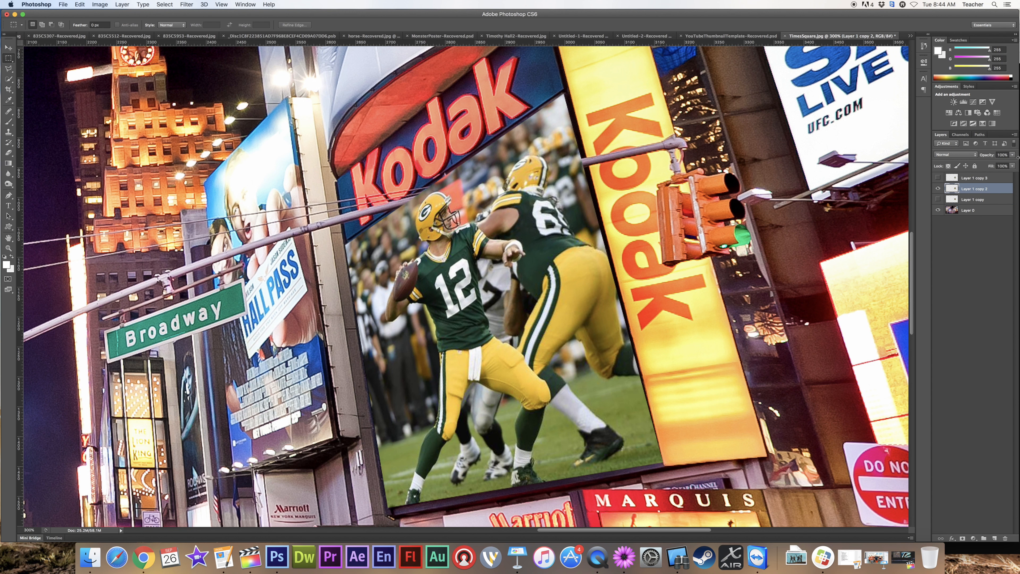
pyautogui.click(1000, 154)
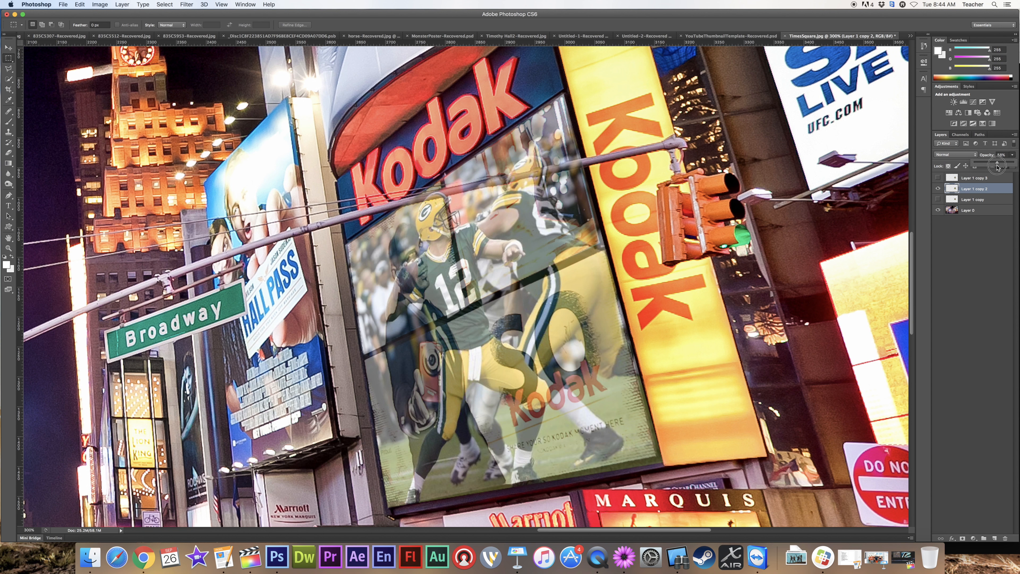
pyautogui.moveTo(997, 154); pyautogui.dragTo(995, 155)
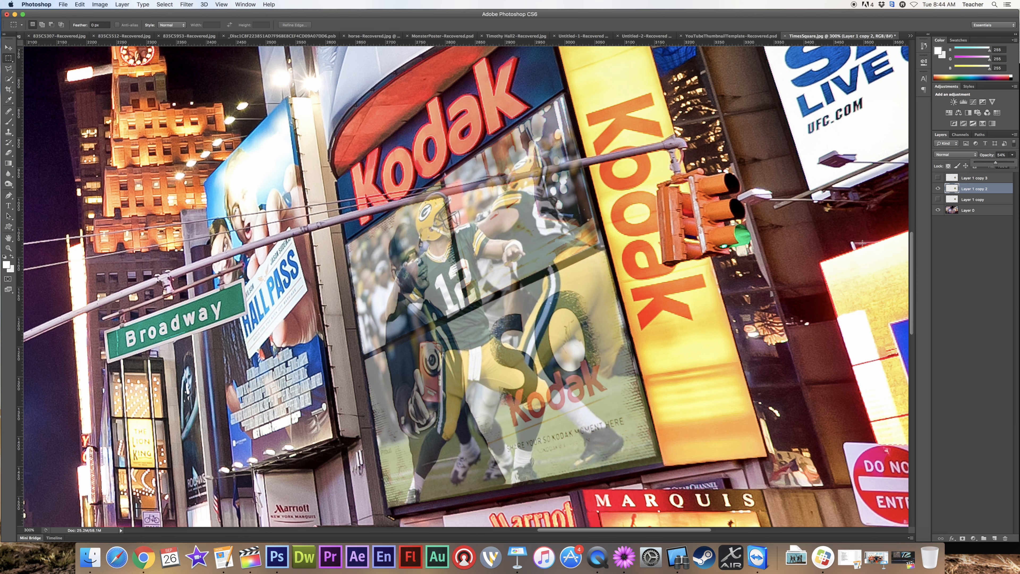
pyautogui.click(973, 211)
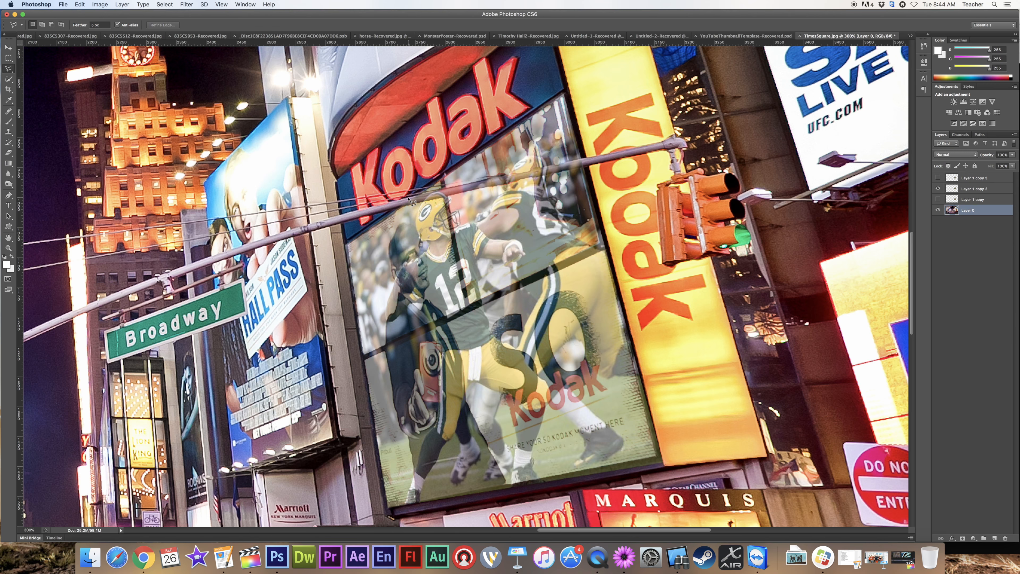
pyautogui.moveTo(403, 208)
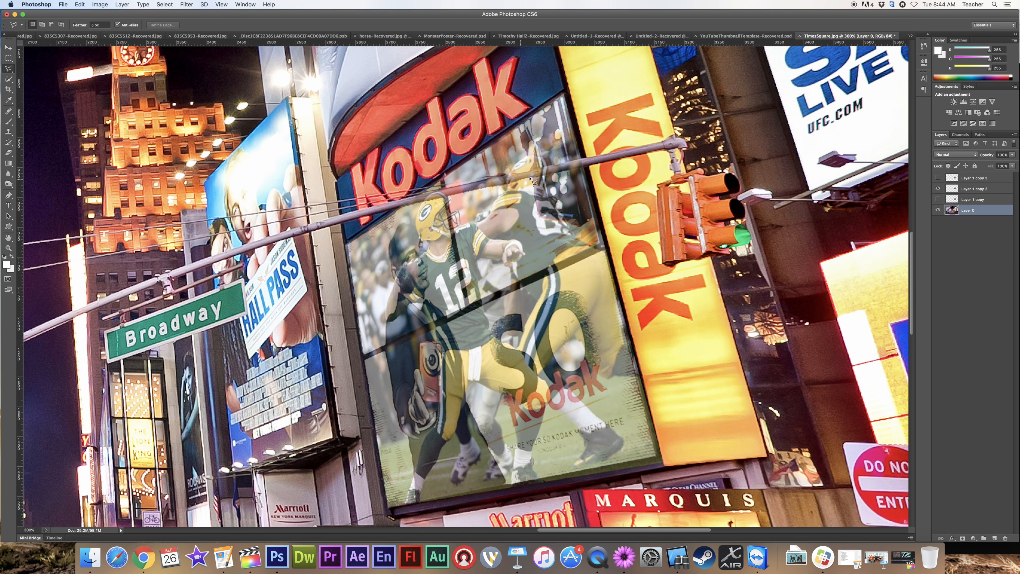
pyautogui.moveTo(569, 176)
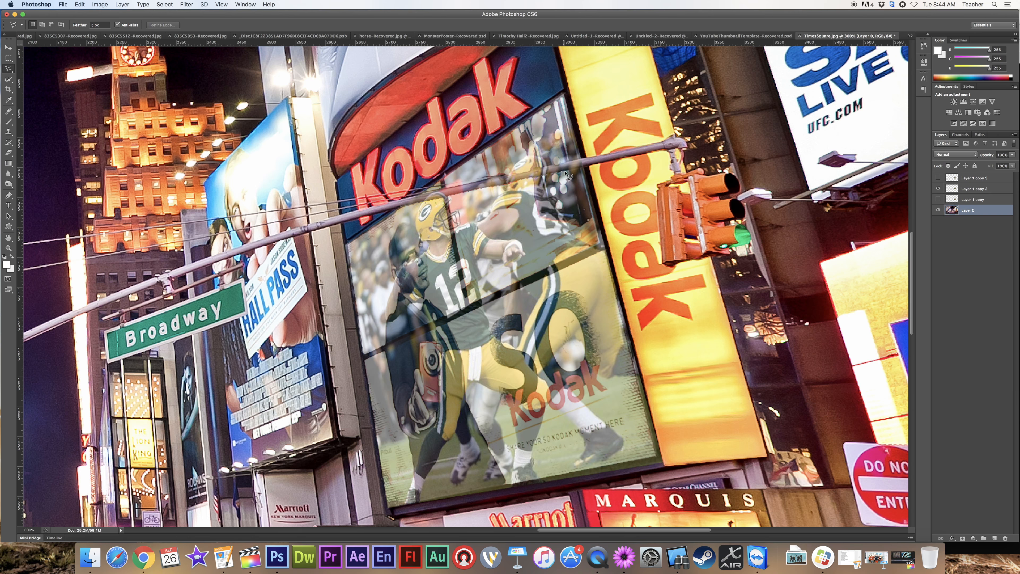
pyautogui.moveTo(594, 163)
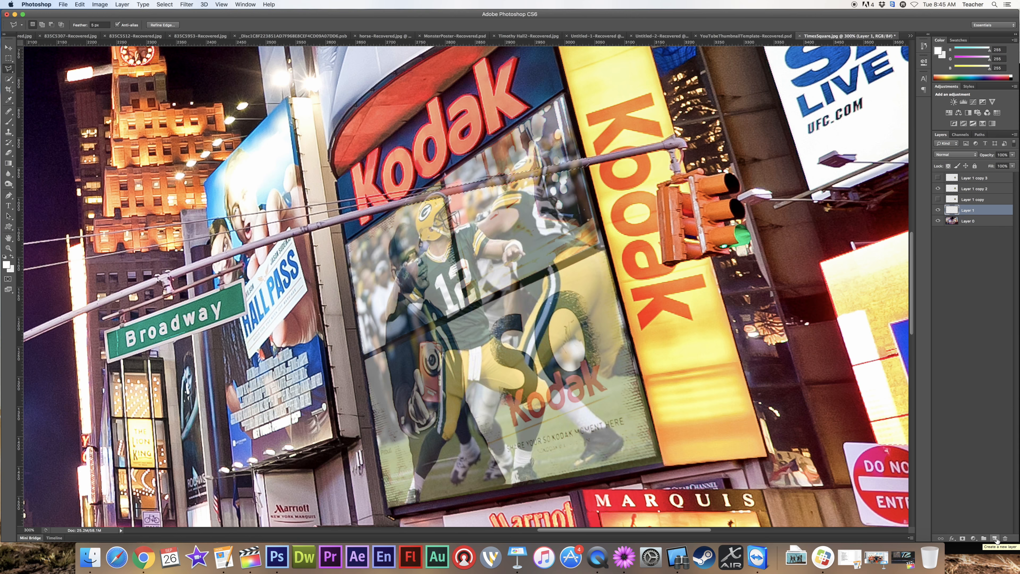
# Select the extra Packers copies for deletion, leaving Layer 1 copy 2 at 100% over Layer 0
pyautogui.click(973, 188)
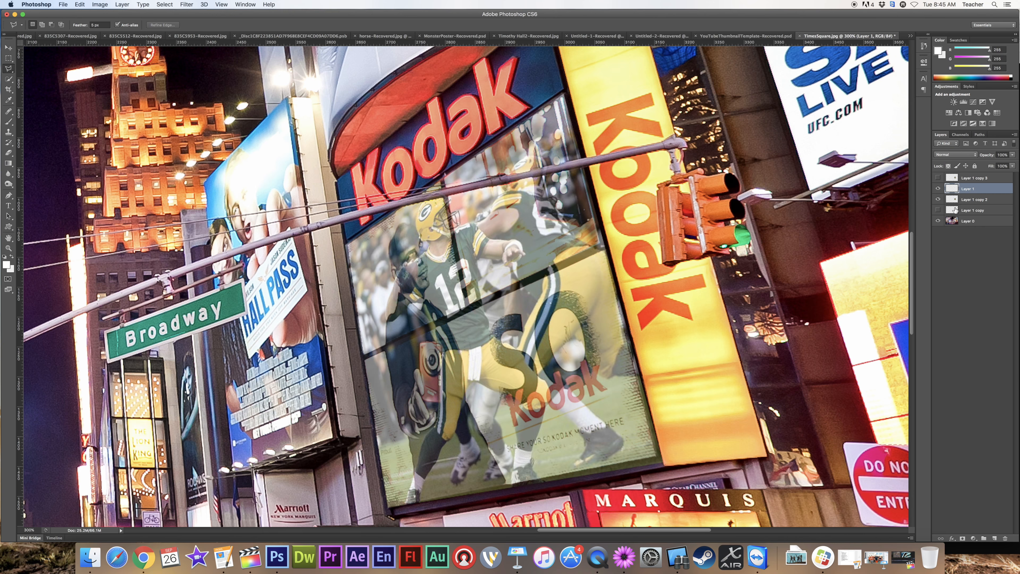
pyautogui.click(972, 199)
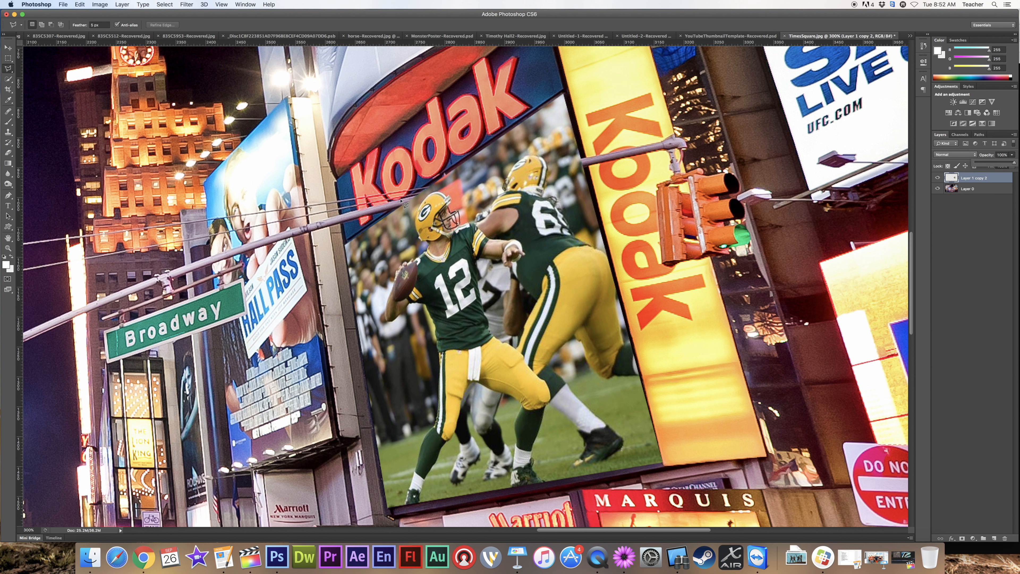
pyautogui.moveTo(576, 179)
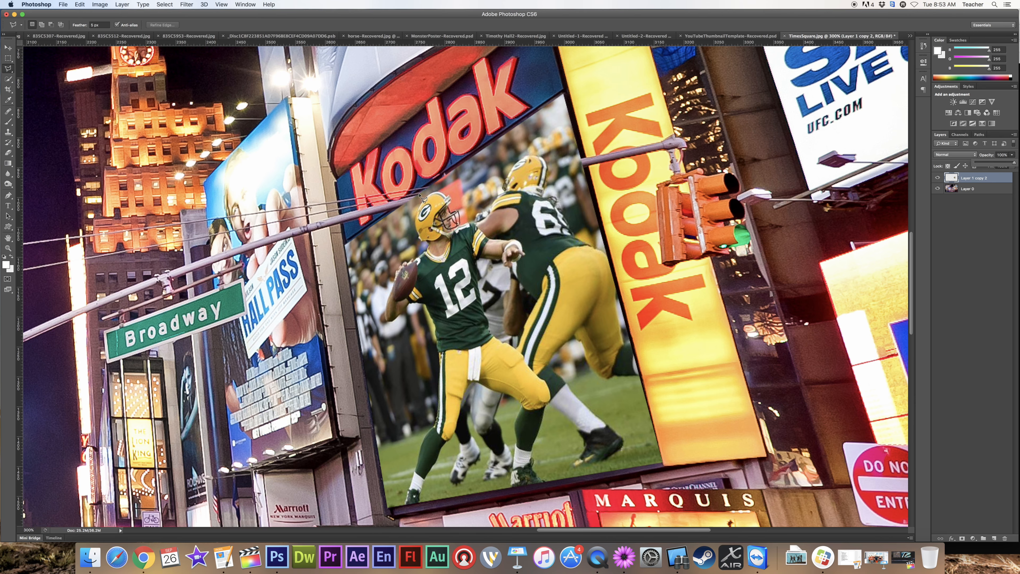
pyautogui.moveTo(595, 167)
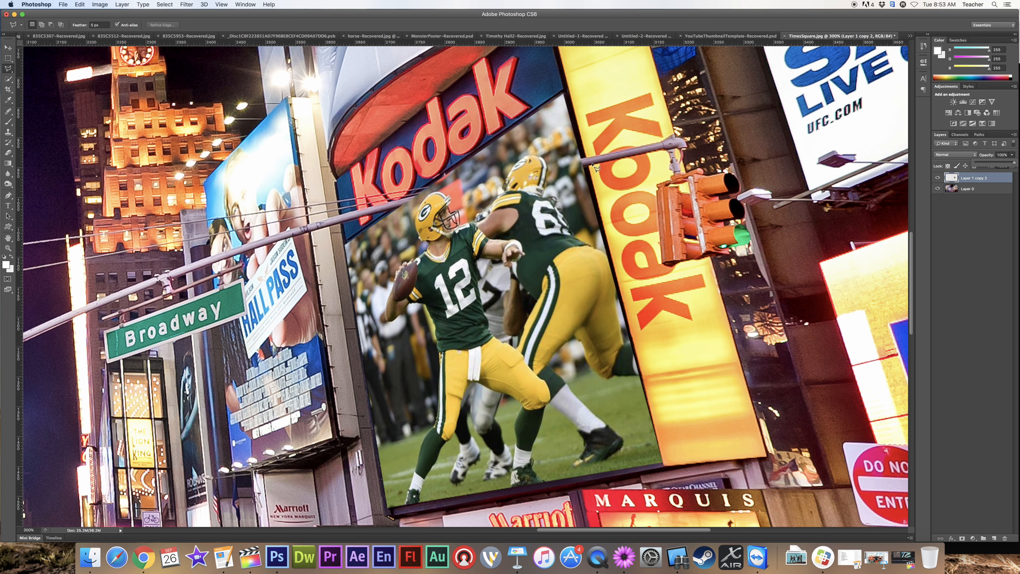
pyautogui.moveTo(573, 175)
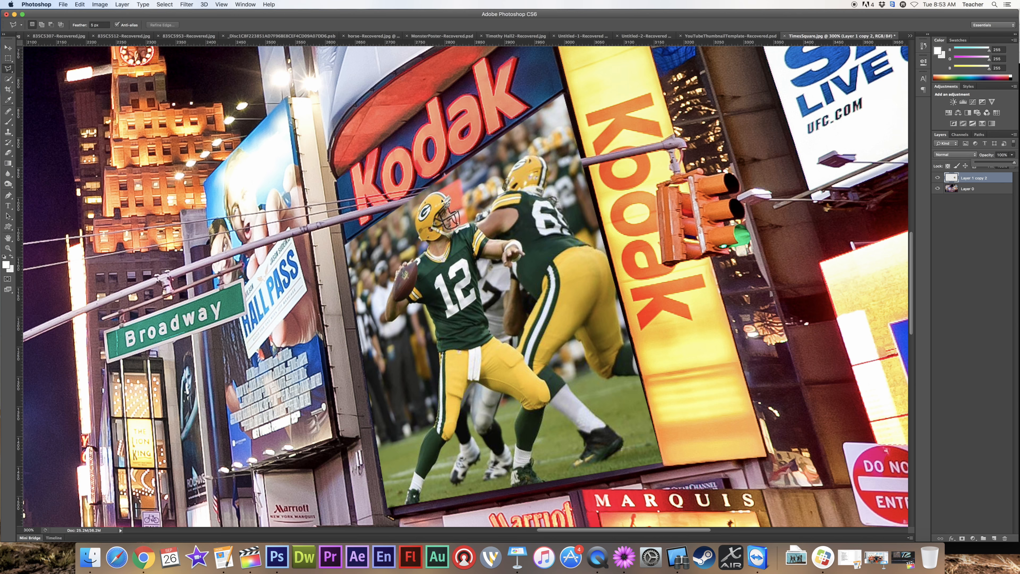
pyautogui.moveTo(678, 361)
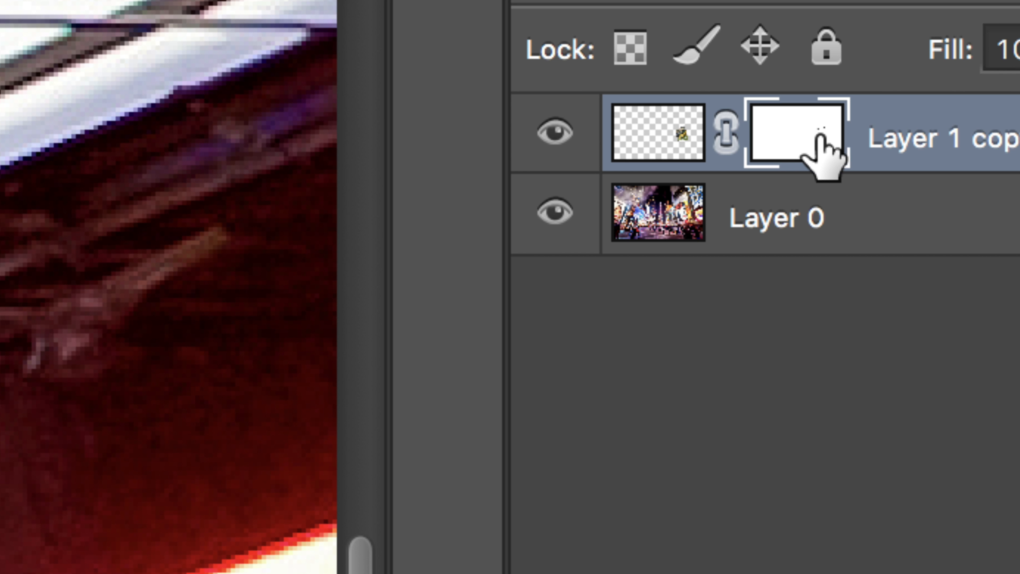
pyautogui.moveTo(820, 156)
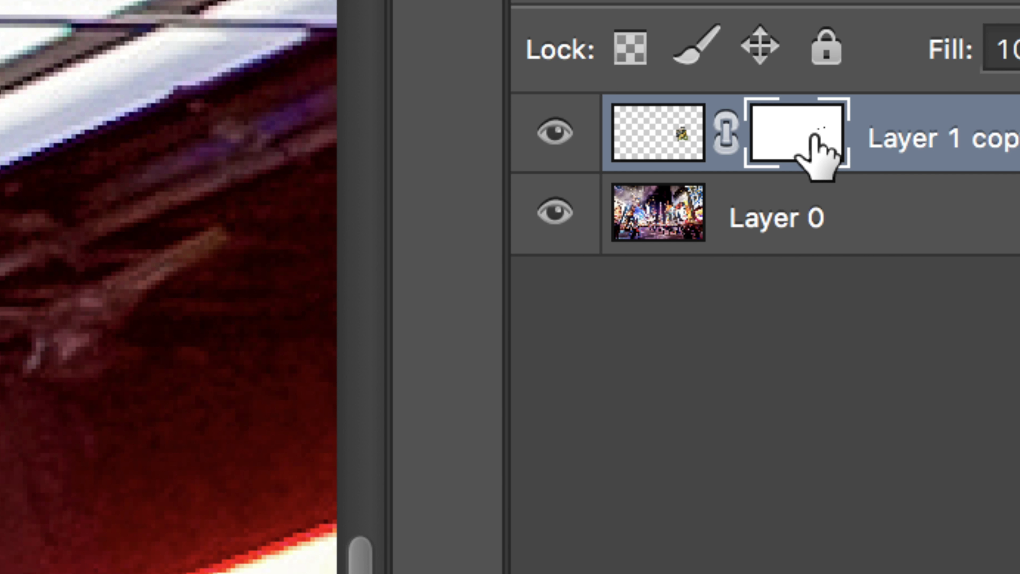
pyautogui.moveTo(722, 195)
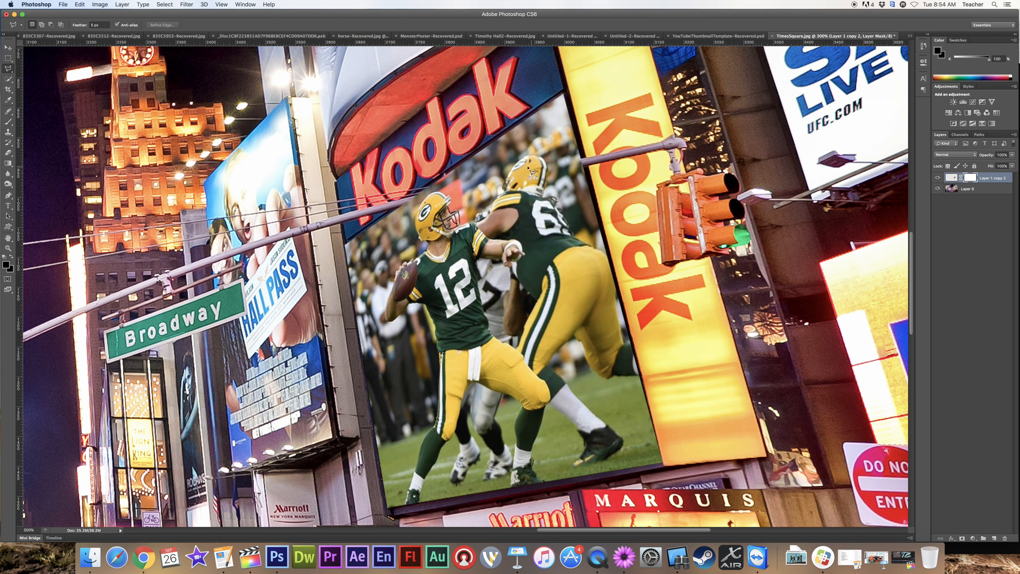
pyautogui.moveTo(418, 200)
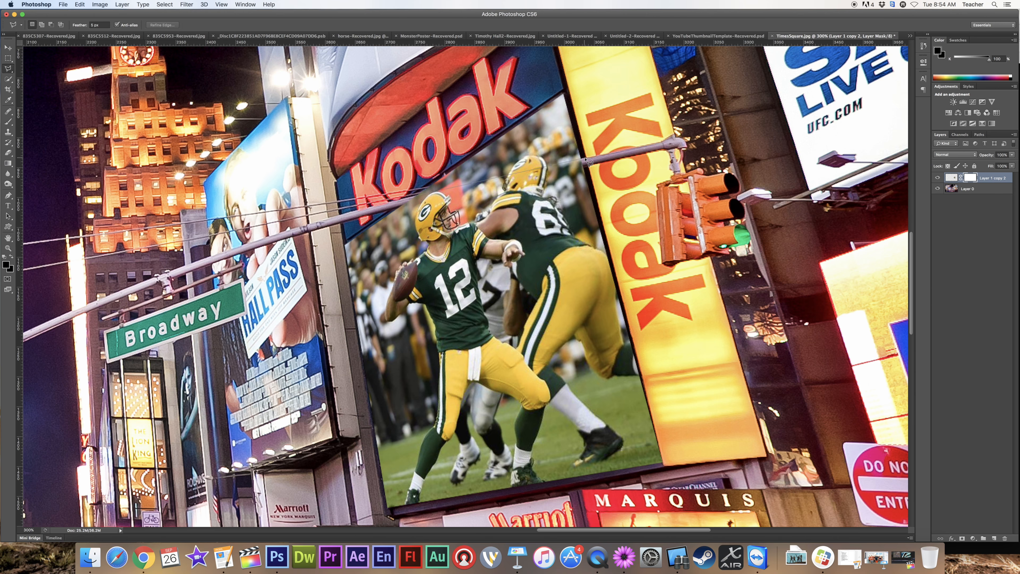
pyautogui.moveTo(589, 169)
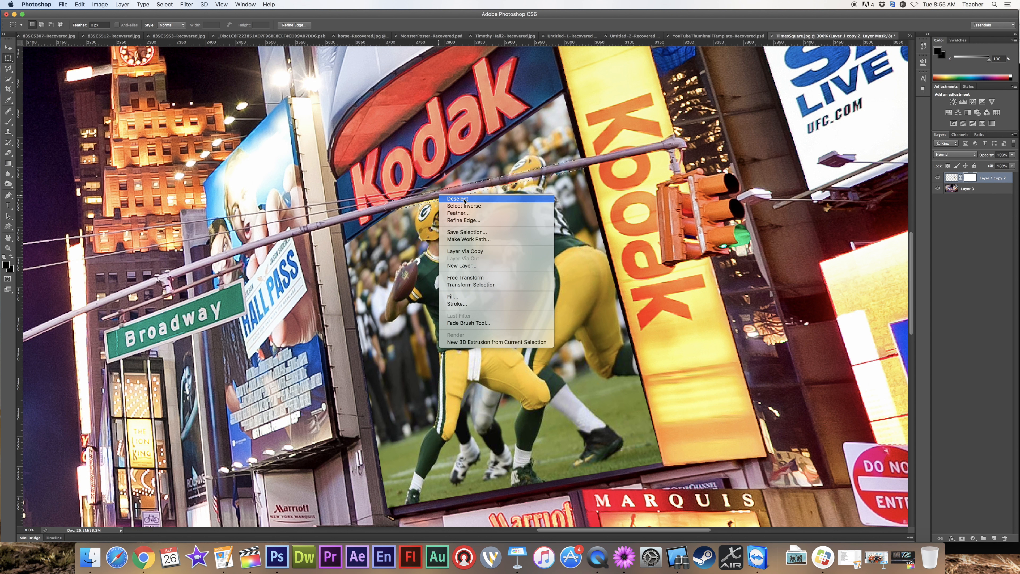
# Deselect the bar, then disable and delete the Packers photo layer's mask
pyautogui.click(457, 199)
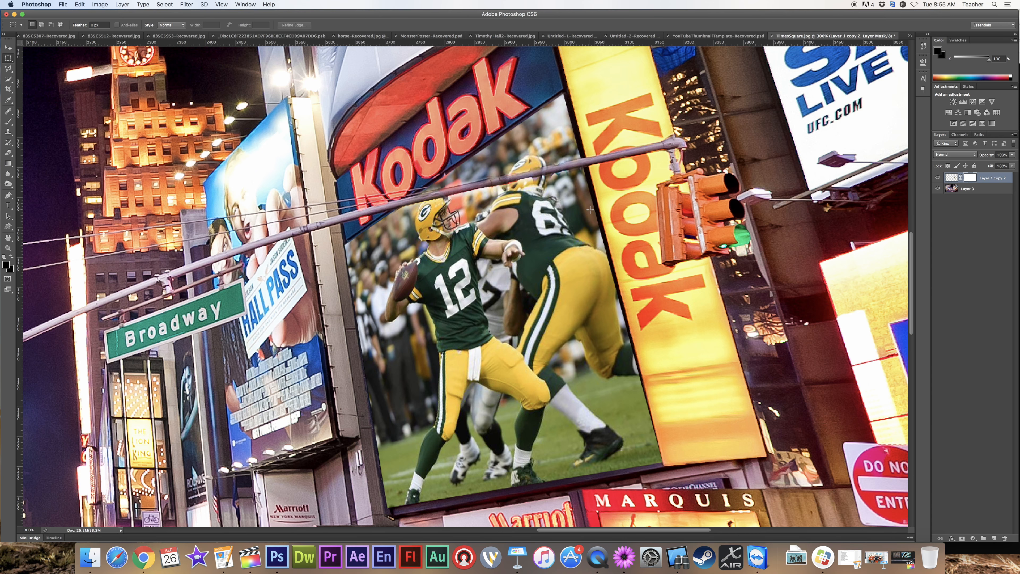
pyautogui.moveTo(667, 273)
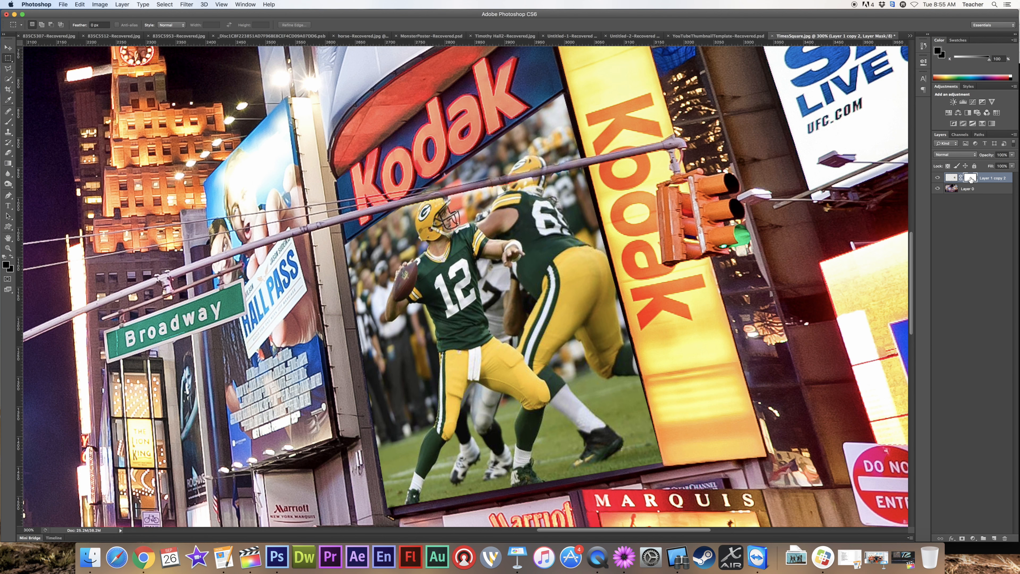
pyautogui.rightClick(954, 177)
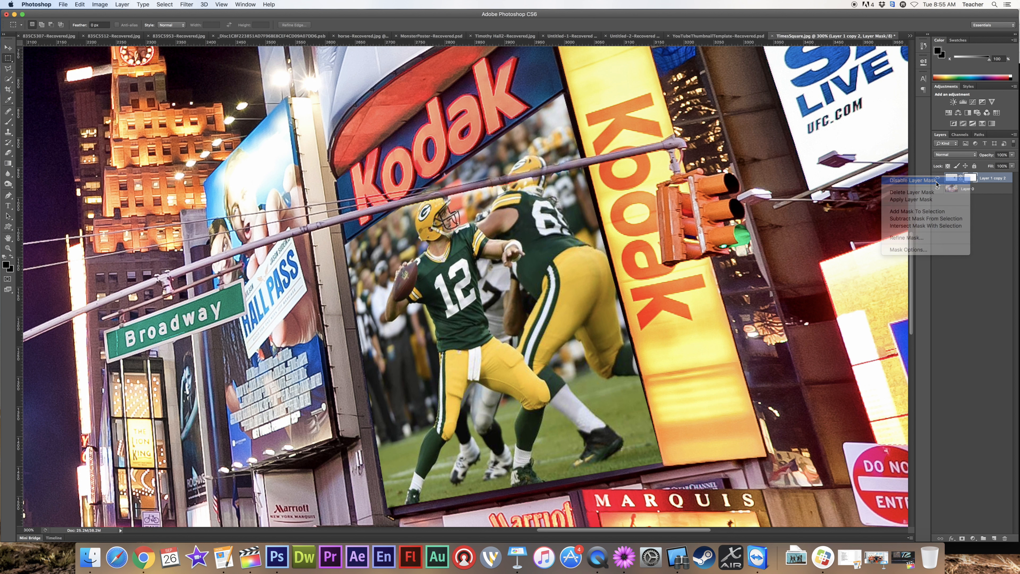
pyautogui.click(910, 181)
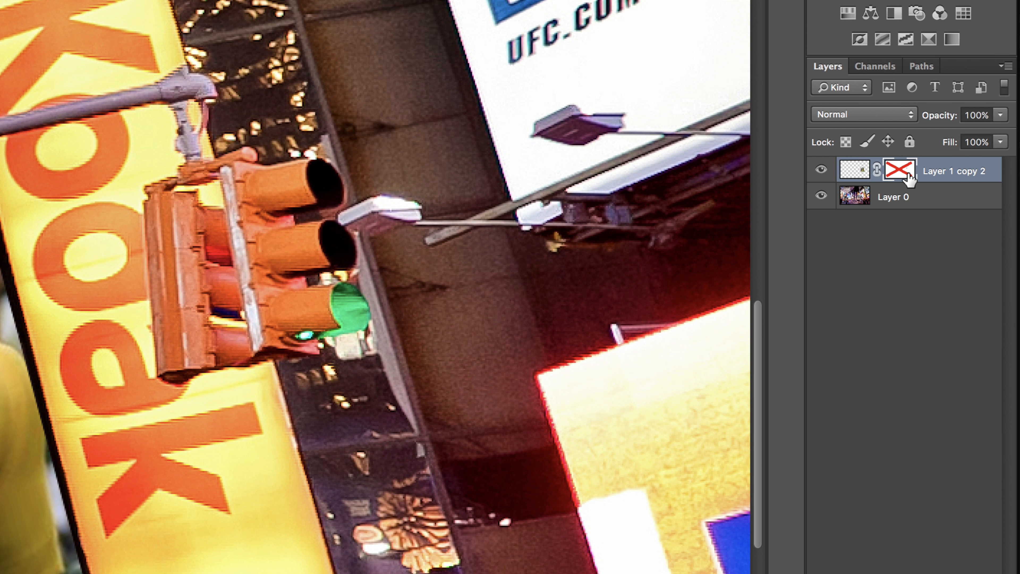
pyautogui.rightClick(899, 170)
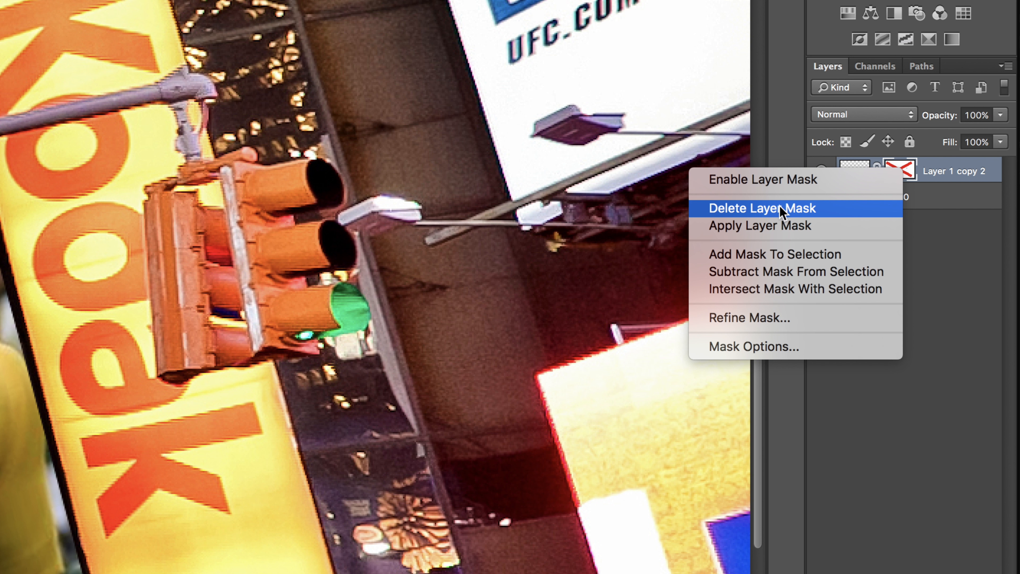
pyautogui.click(761, 209)
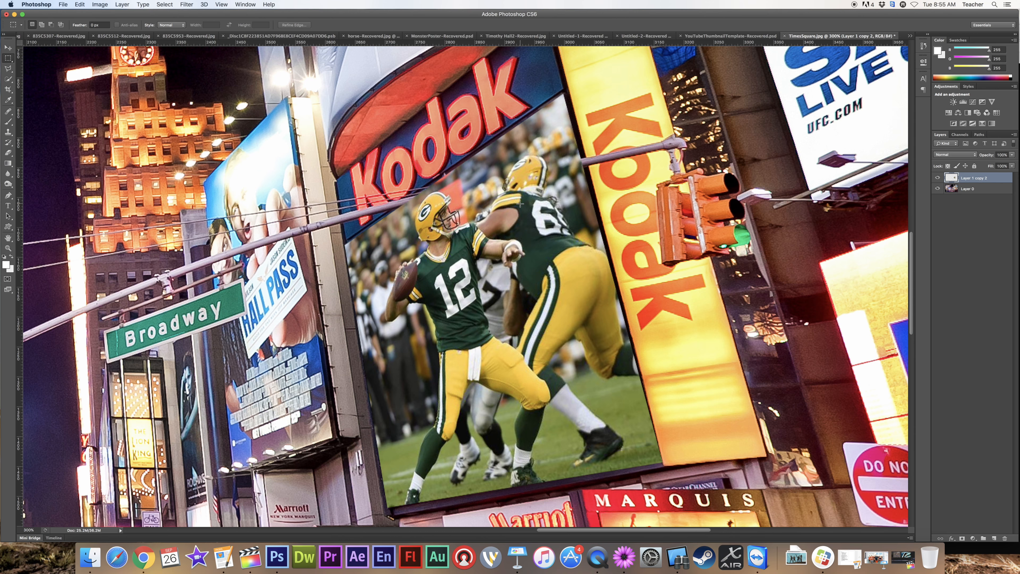
# Undo Delete Layer Mask and step backward so the mask is enabled again
pyautogui.click(79, 5)
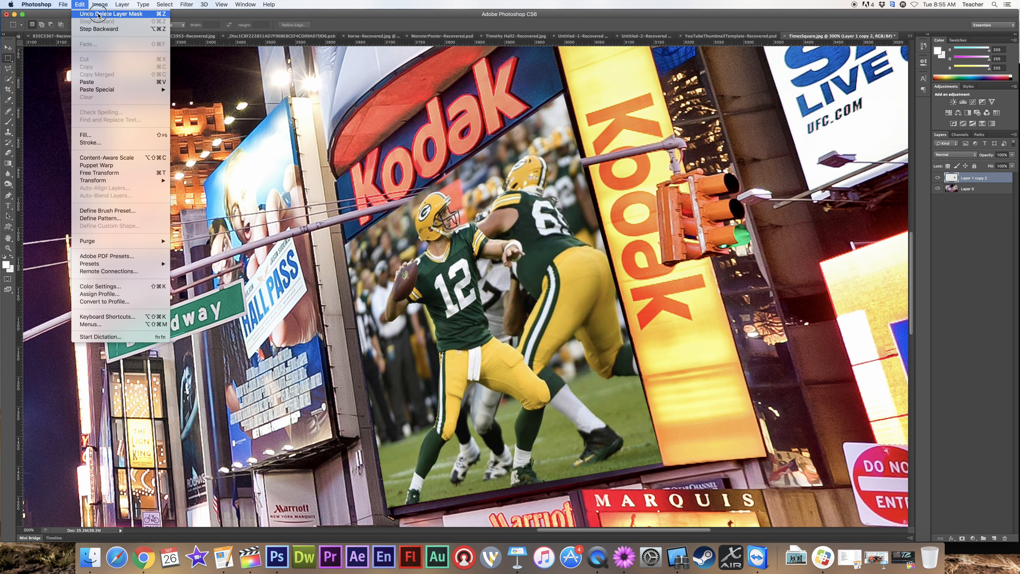
pyautogui.click(110, 14)
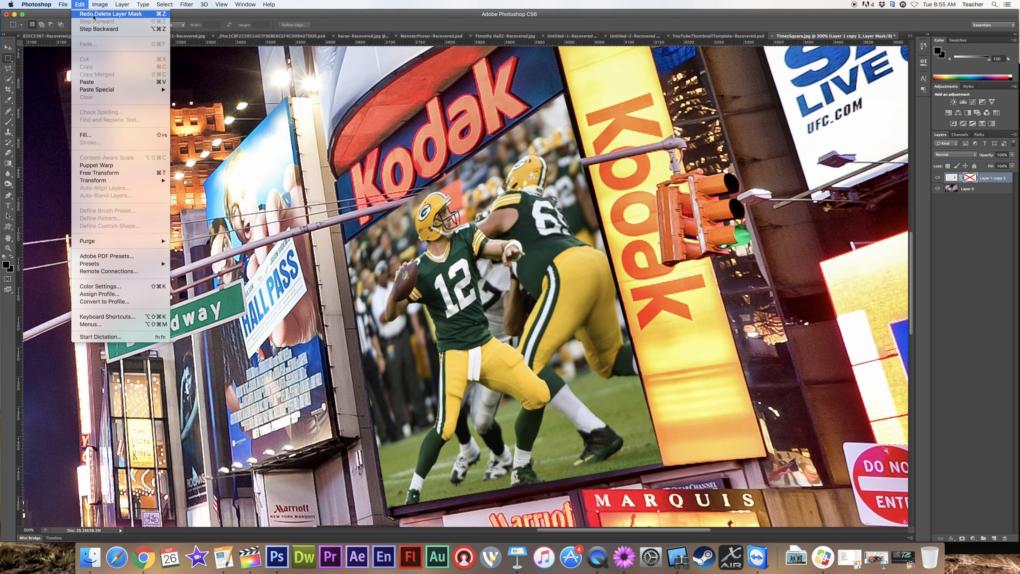
pyautogui.click(79, 5)
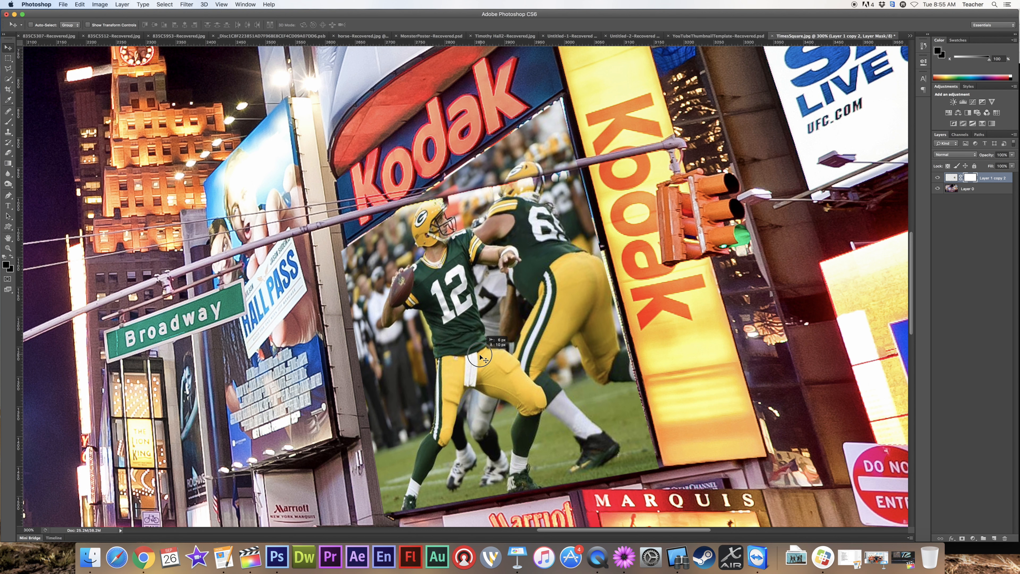
# Drag the Packers photo around the billboard, ending slightly left of its fitted spot
pyautogui.moveTo(478, 357); pyautogui.dragTo(487, 347)
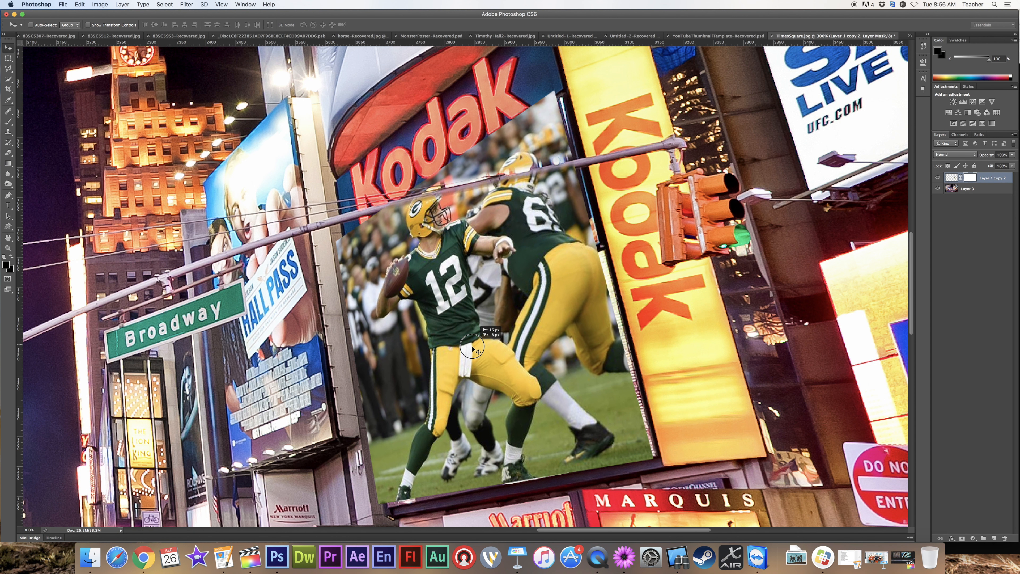
pyautogui.moveTo(473, 346); pyautogui.dragTo(510, 316)
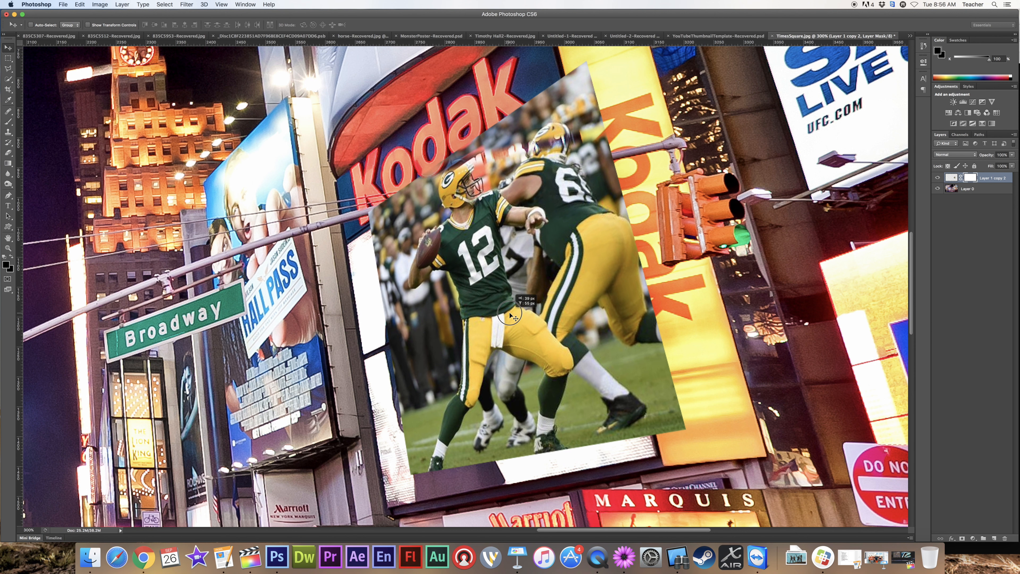
pyautogui.moveTo(510, 316); pyautogui.dragTo(492, 344)
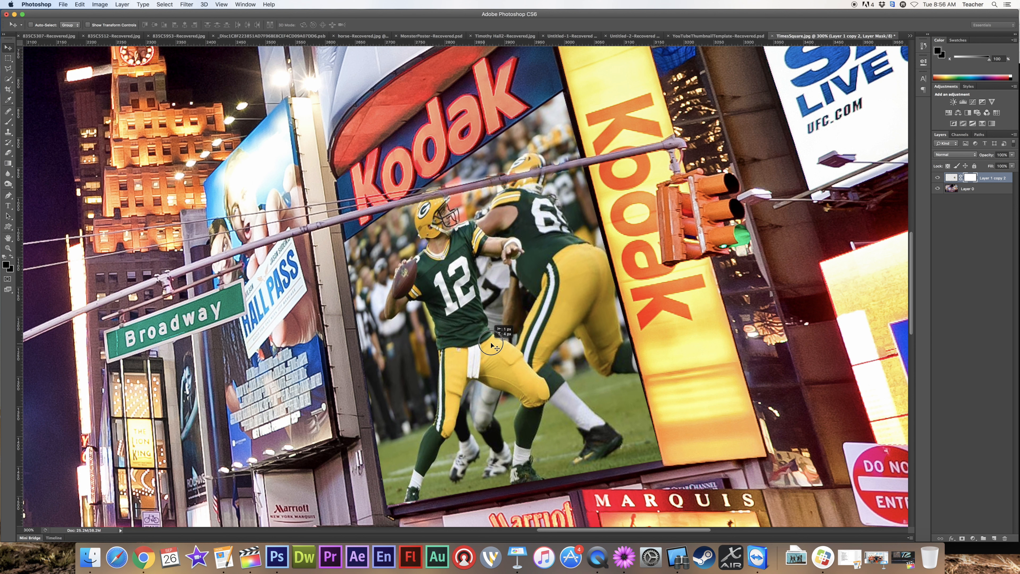
pyautogui.moveTo(491, 344); pyautogui.dragTo(472, 350)
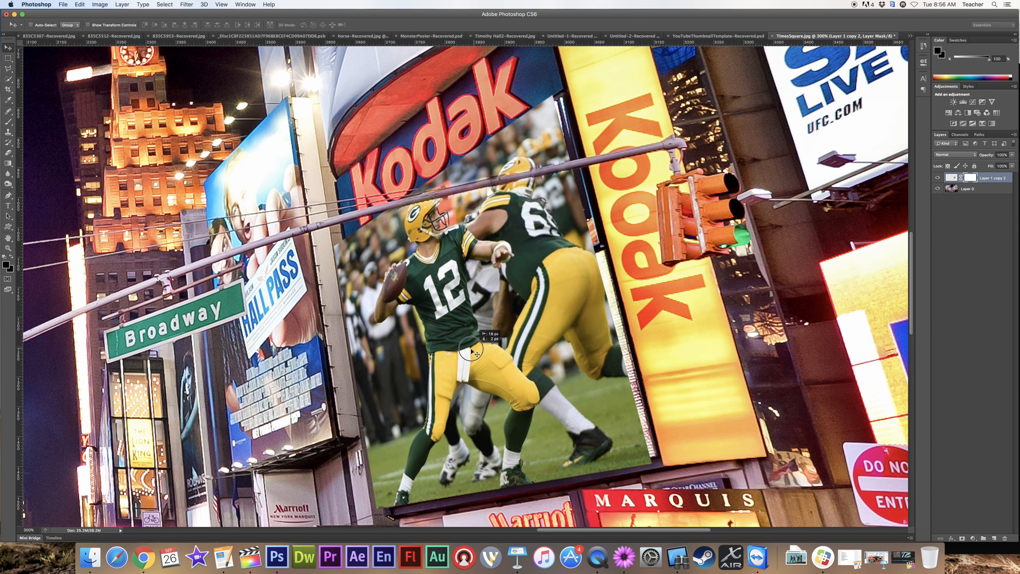